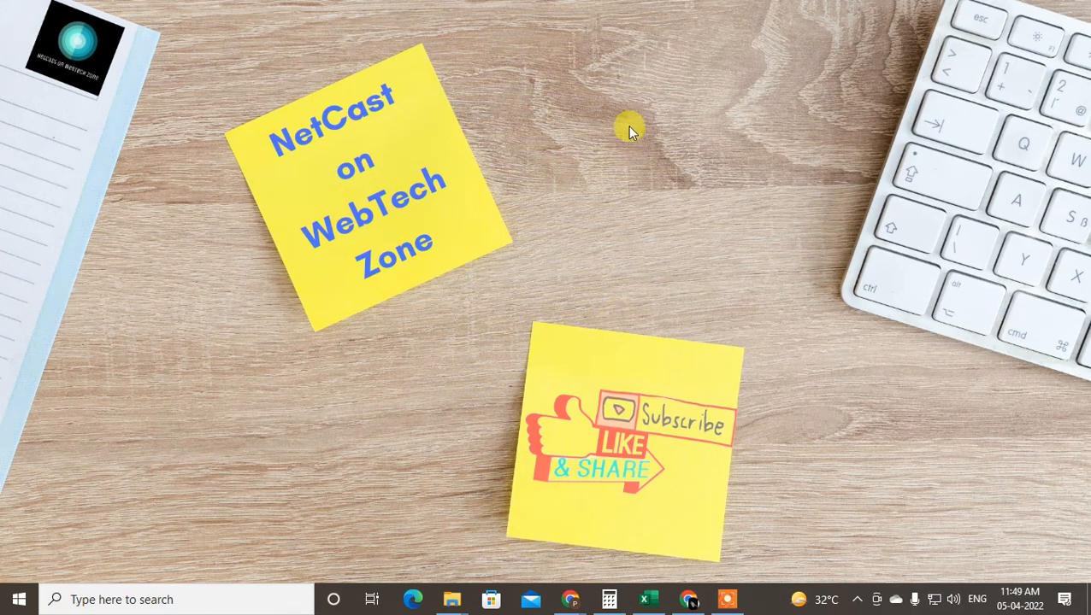
mouse_move(614, 101)
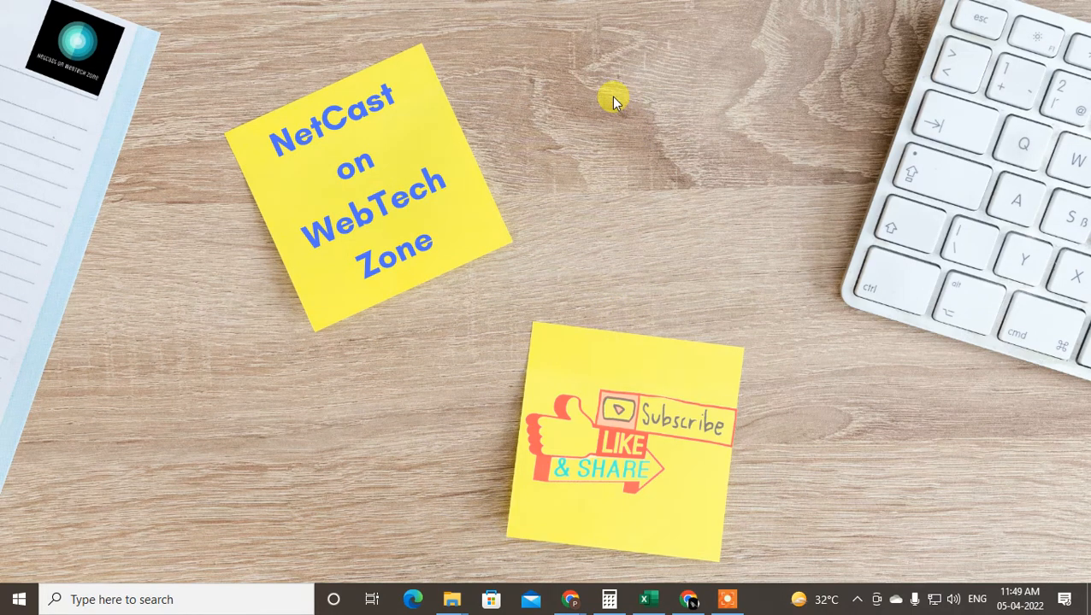
mouse_move(795, 334)
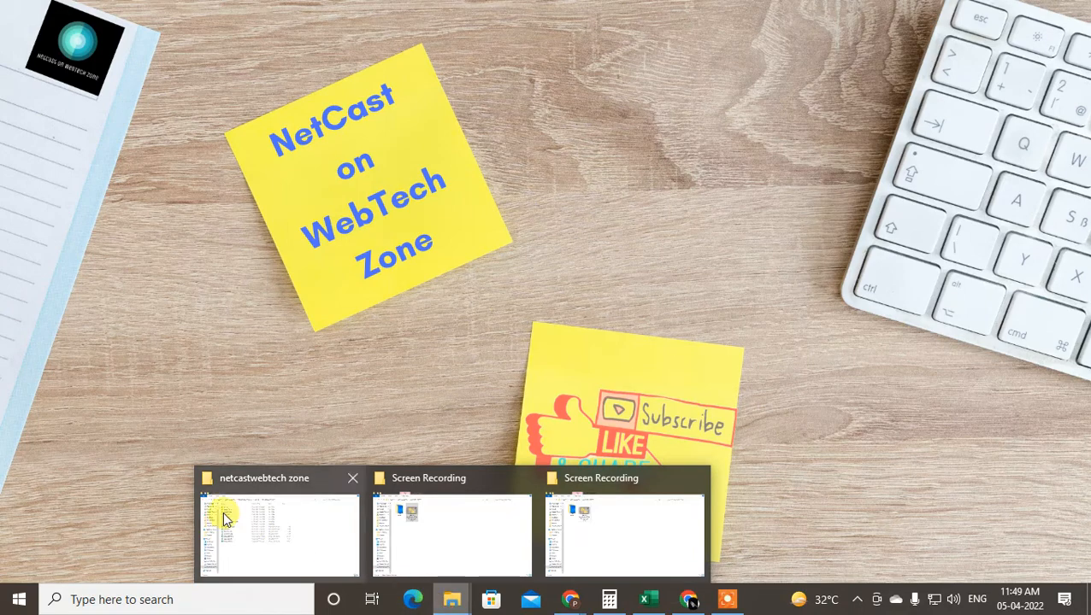
mouse_move(294, 560)
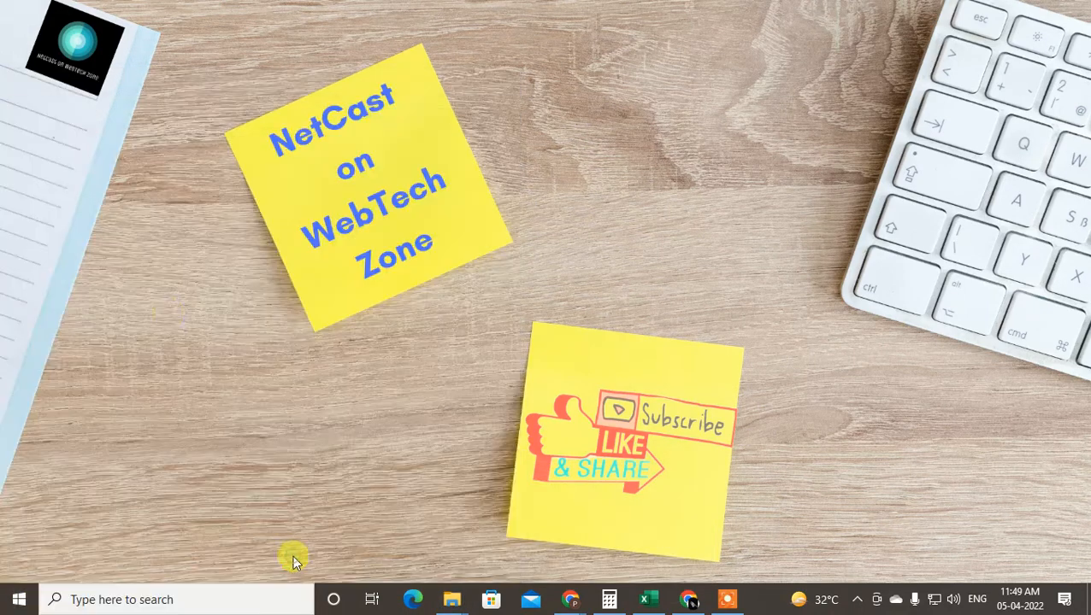
Step: View the contents of the My Drive folder in File Explorer
click(451, 599)
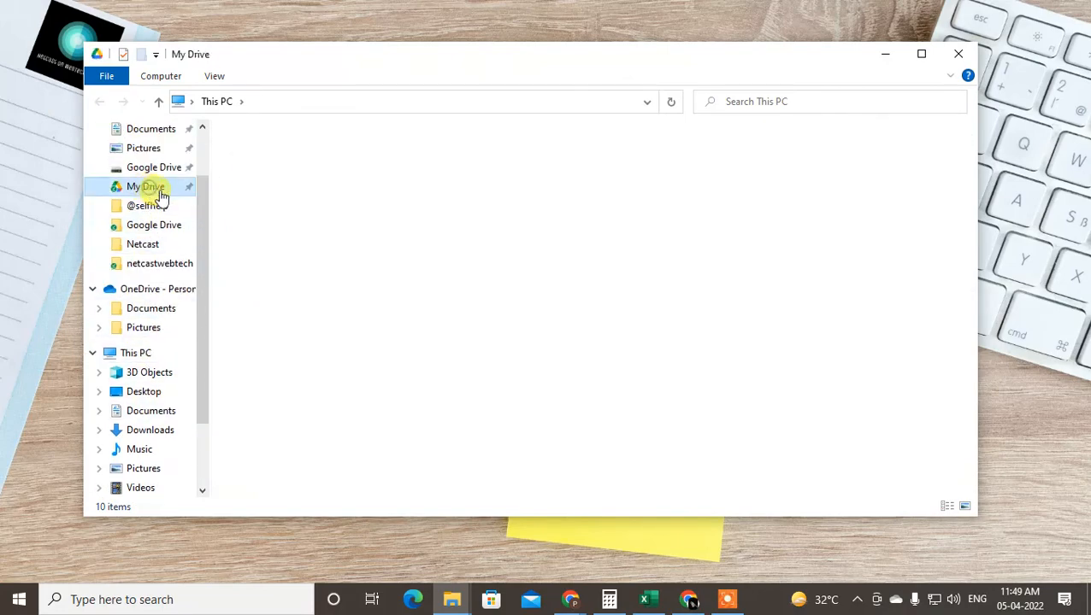
click(145, 186)
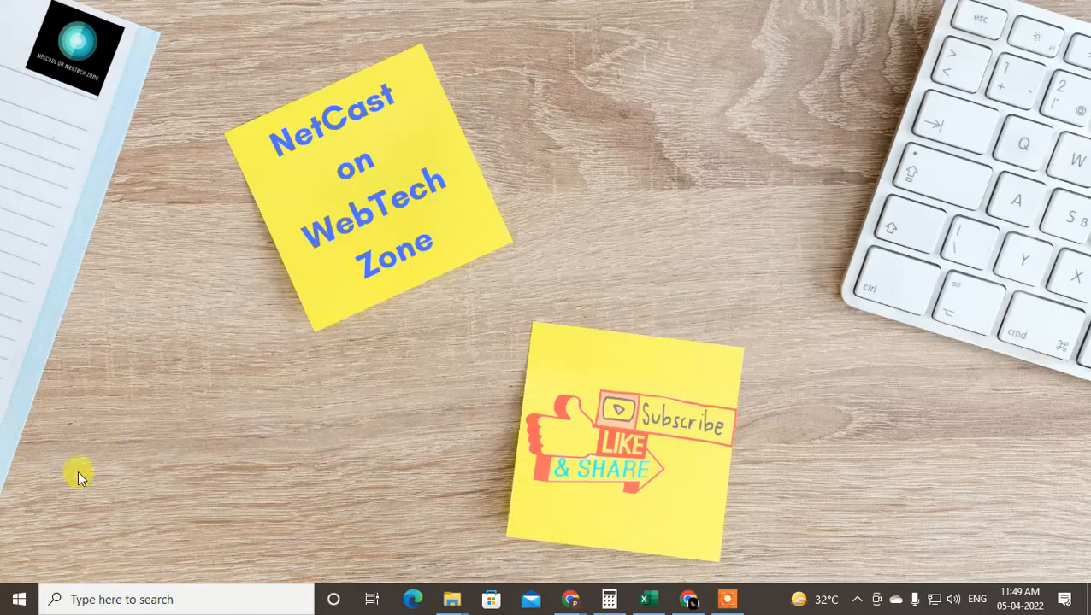
mouse_move(348, 363)
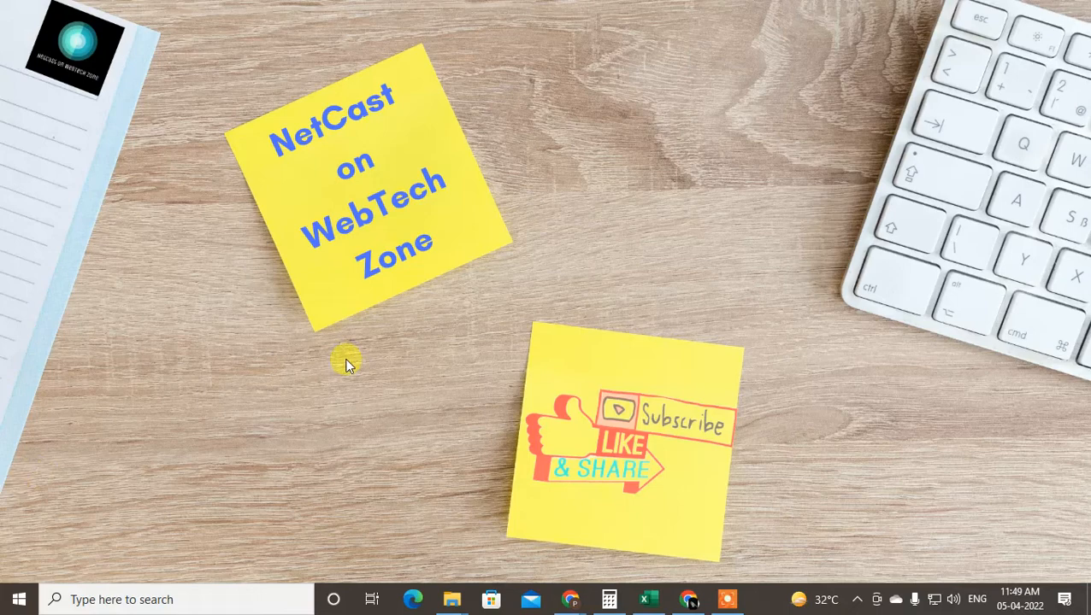
mouse_move(704, 379)
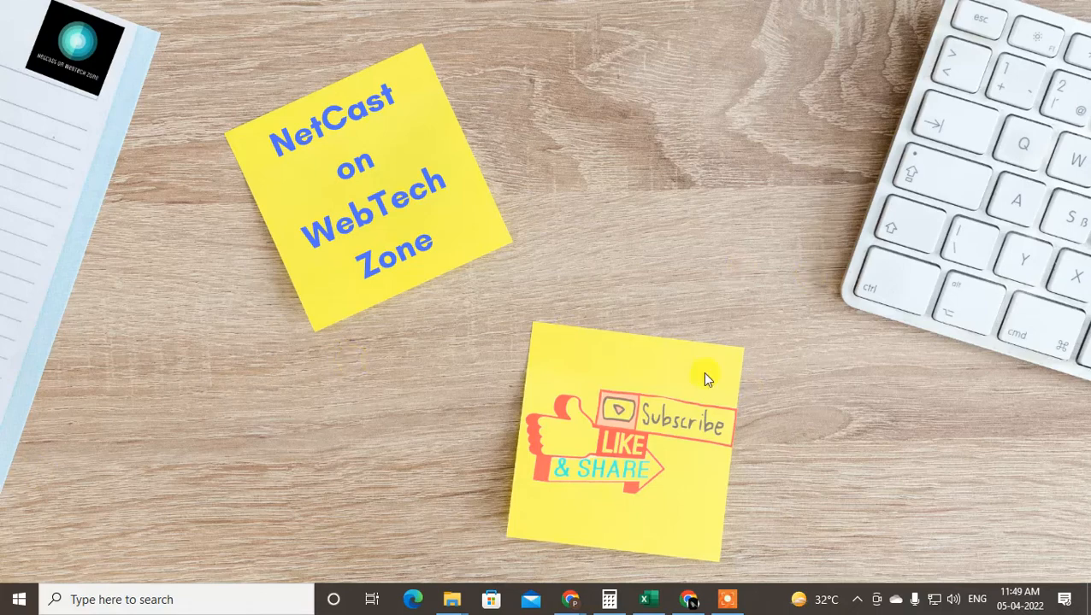
Step: Search 'download google drive for pc' in Chrome and land on the Google Drive download page
click(689, 598)
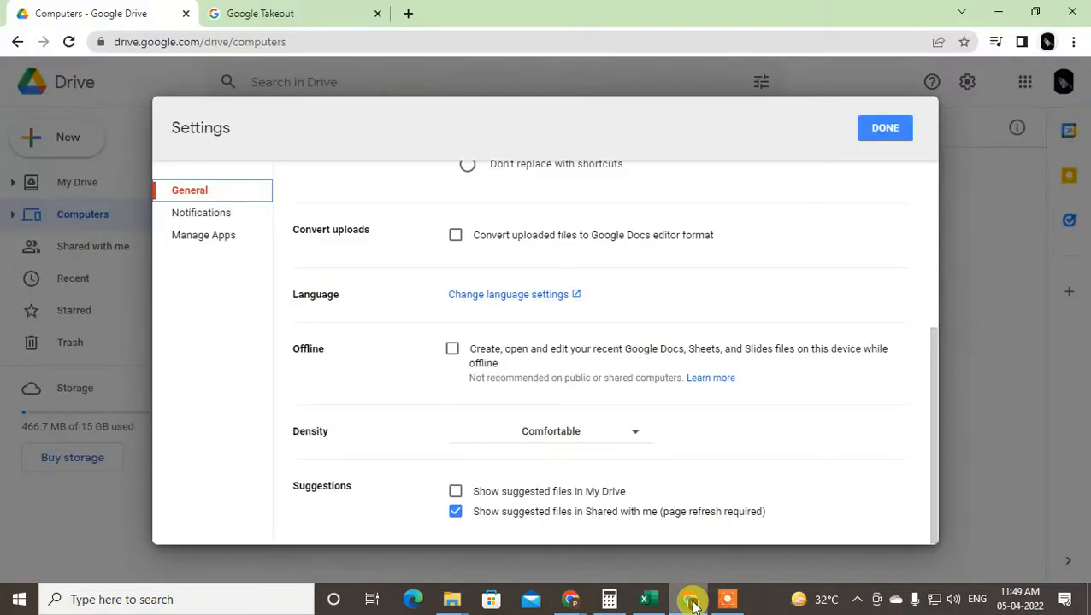
click(291, 13)
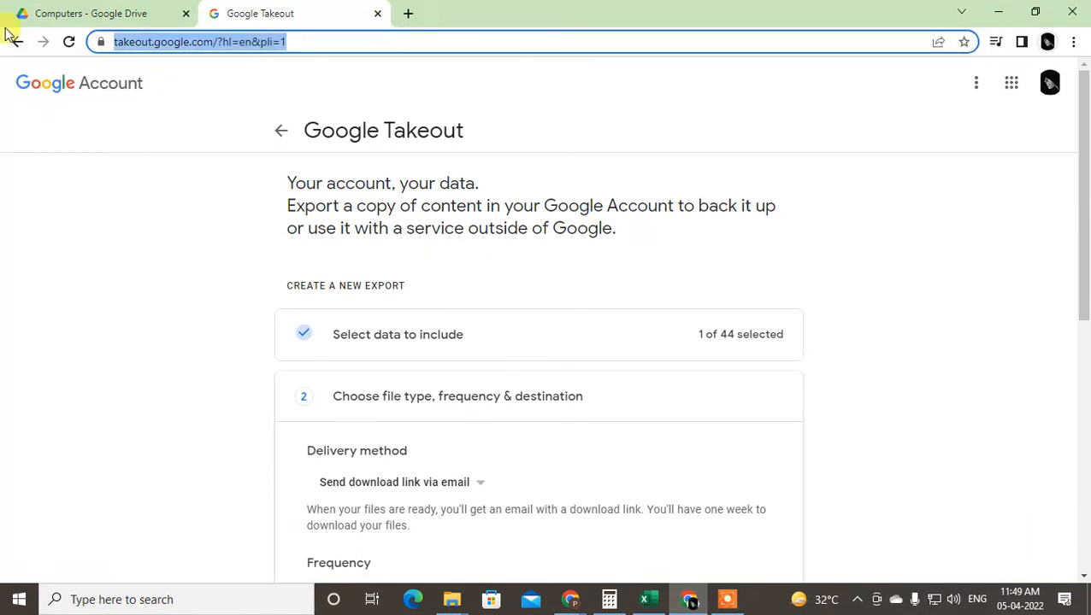
text(download google drive for pc)
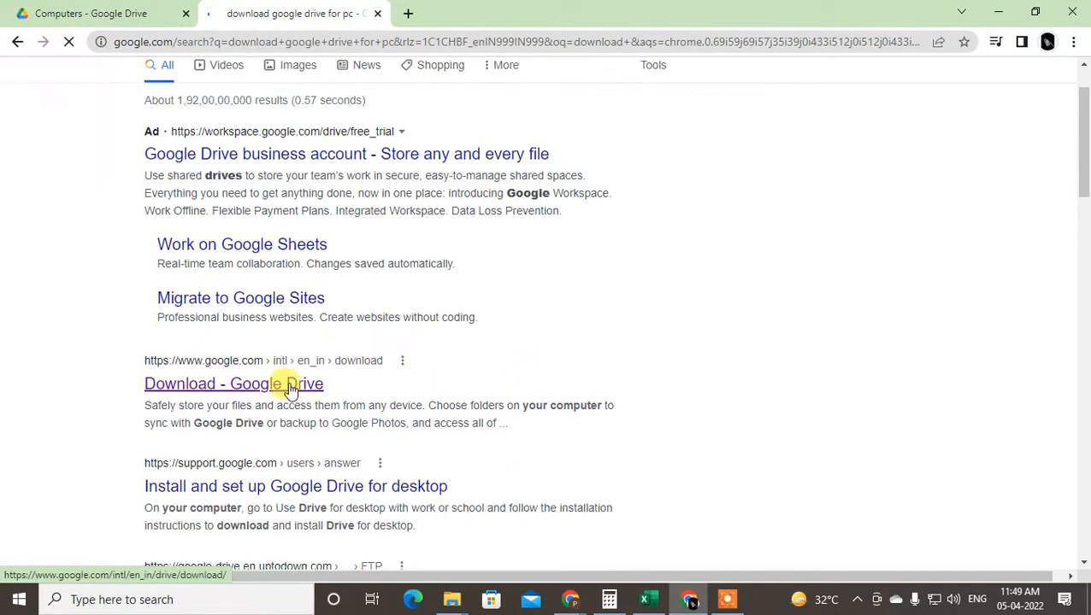
click(232, 383)
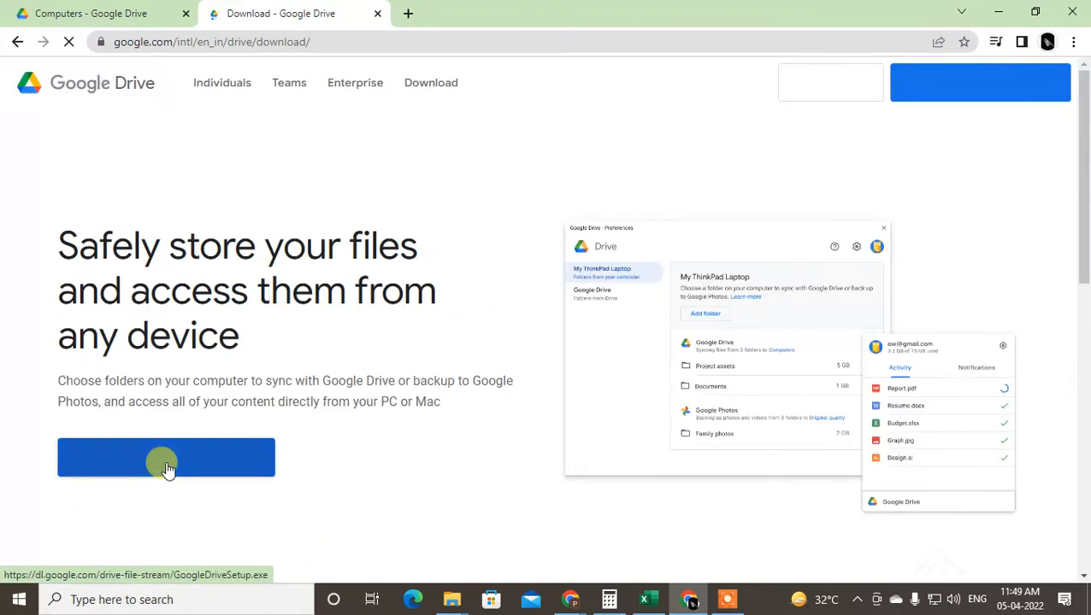
scroll(down, 3)
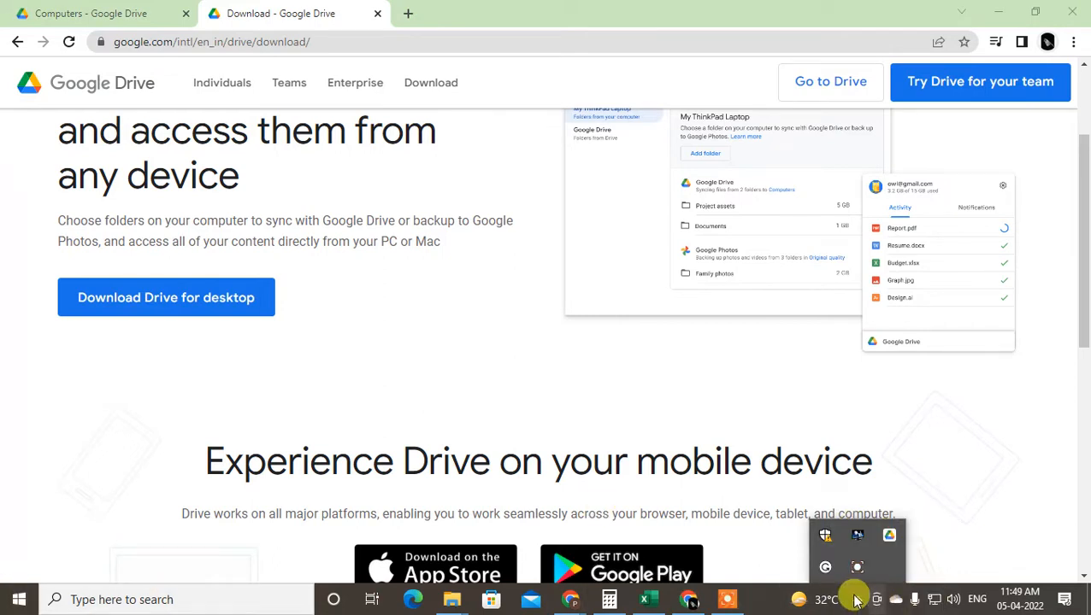
Step: Reach Drive for desktop Preferences from the tray icon and show the My computer section with Netcast syncing
click(887, 535)
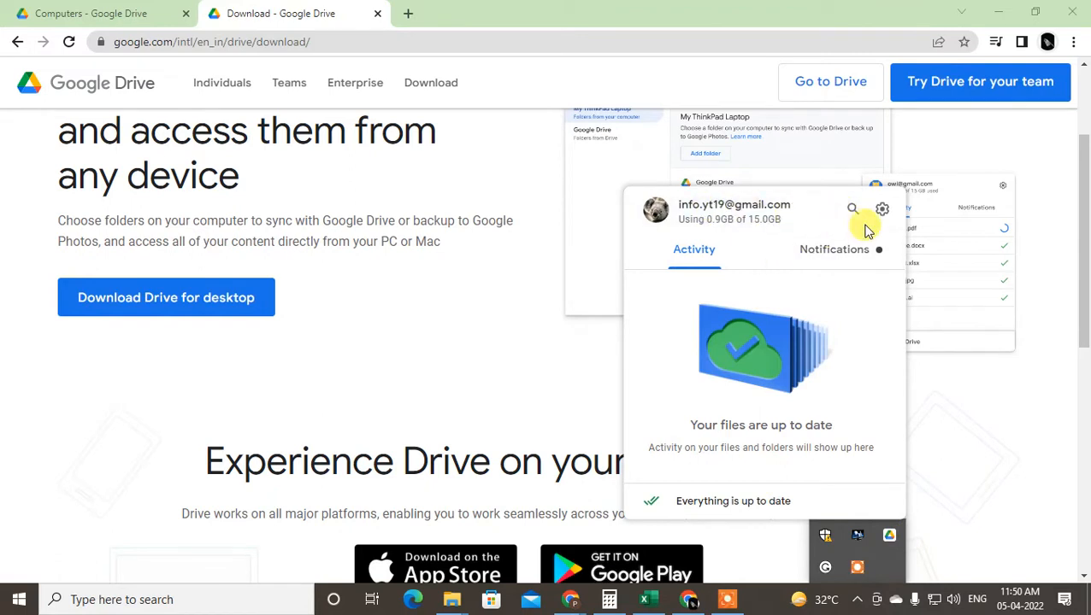
click(882, 208)
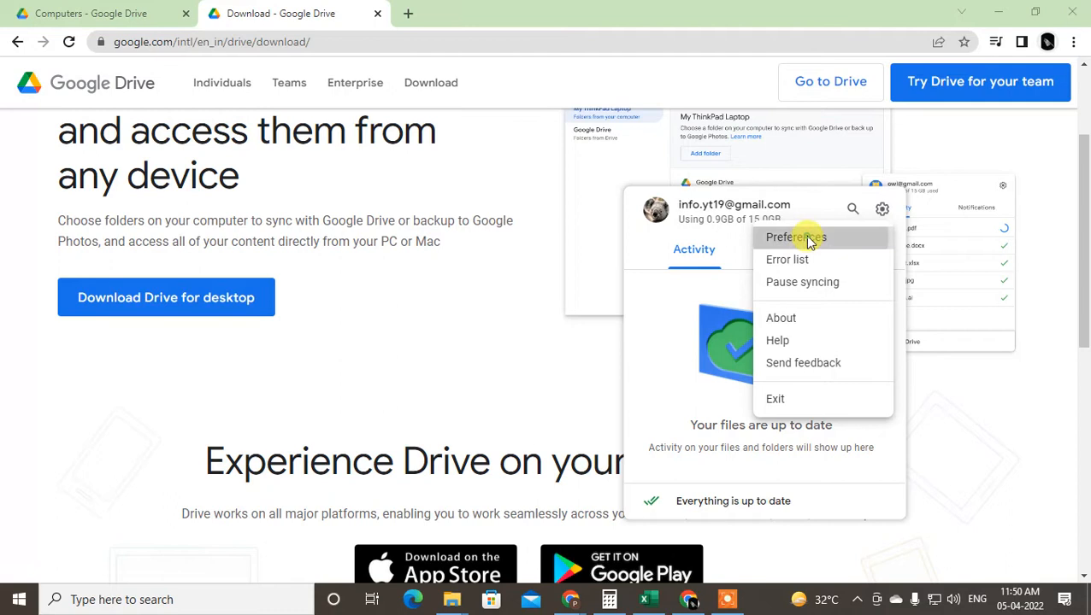
click(793, 236)
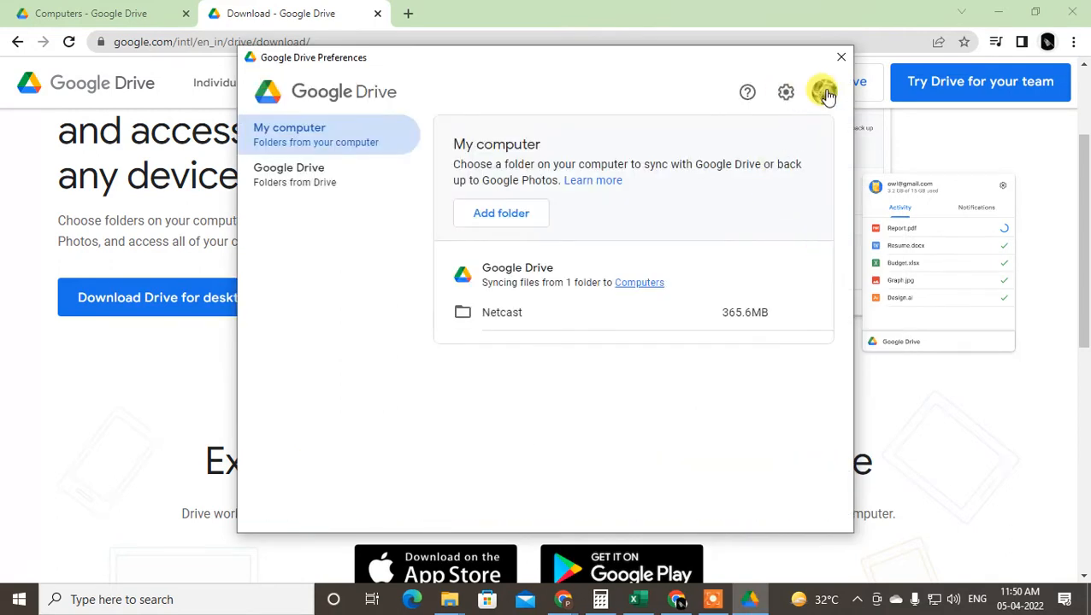
click(824, 92)
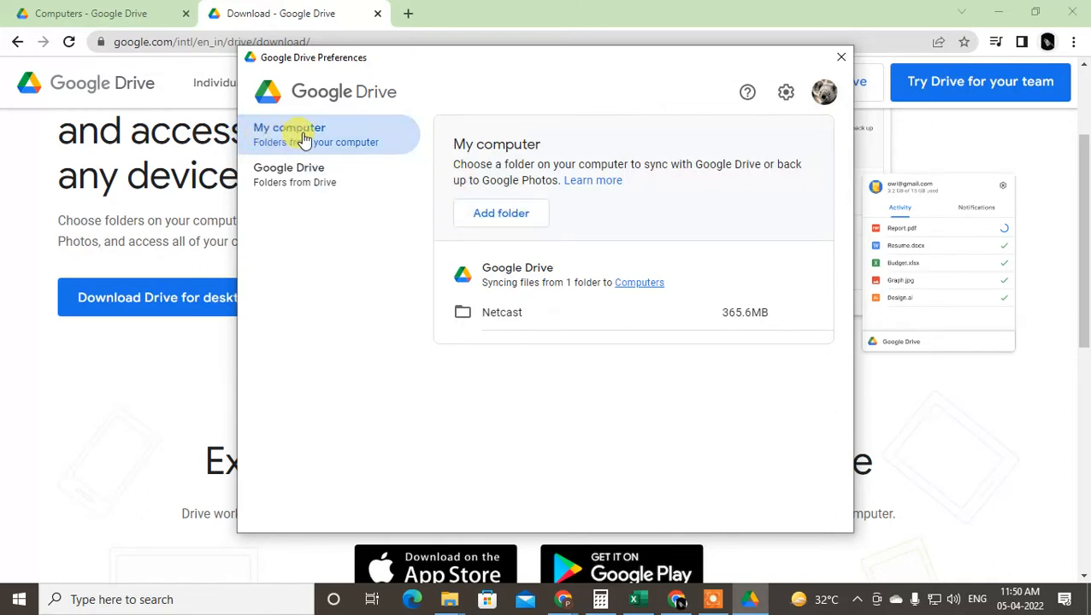
mouse_move(496, 219)
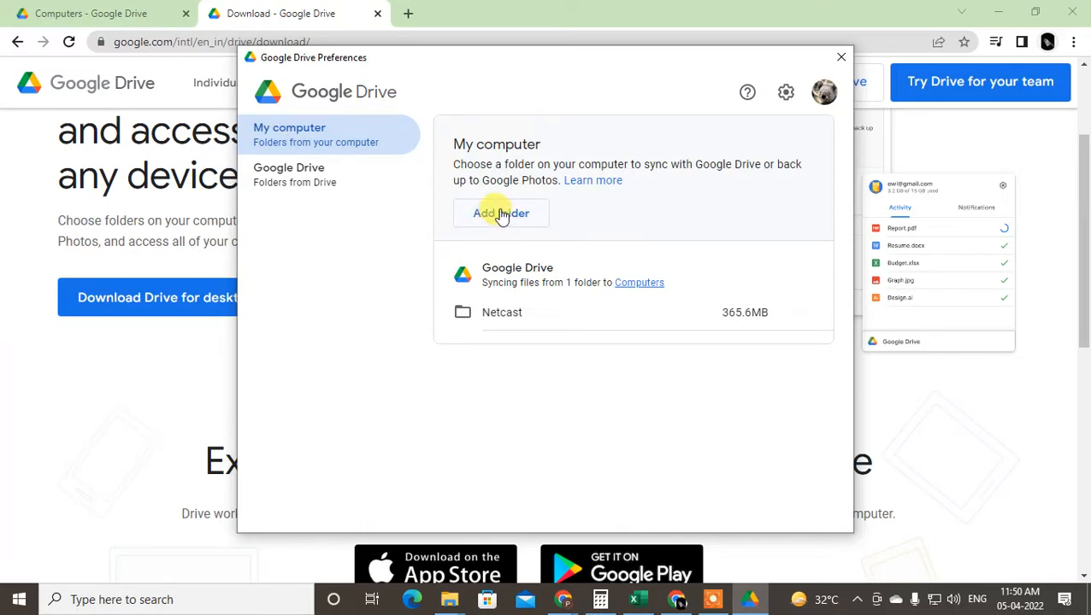
mouse_move(506, 257)
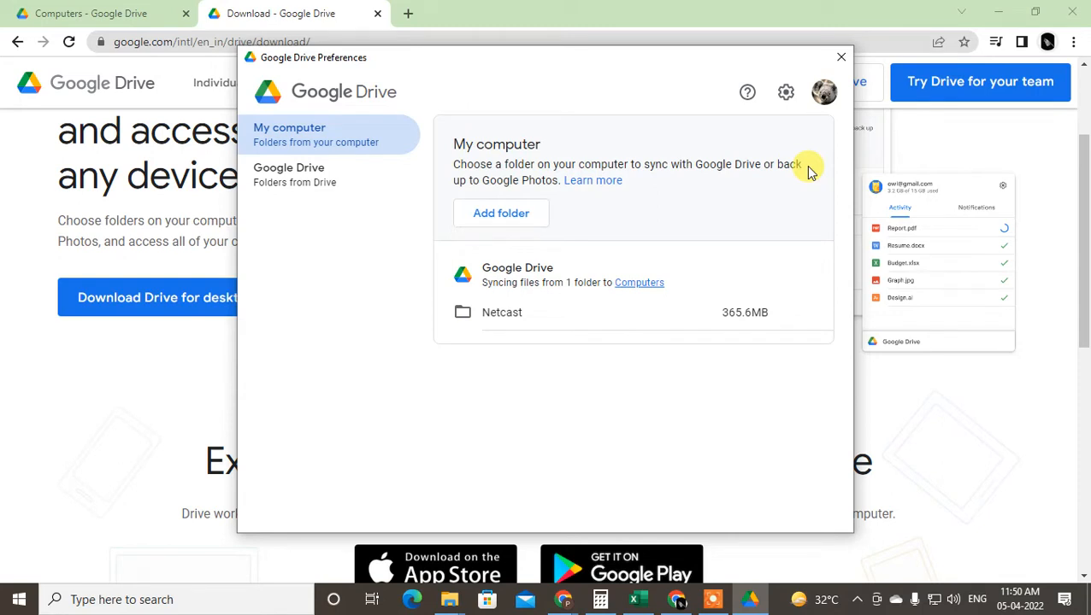
Step: Choose Mirror files for My Drive syncing and close the Preferences window
click(289, 174)
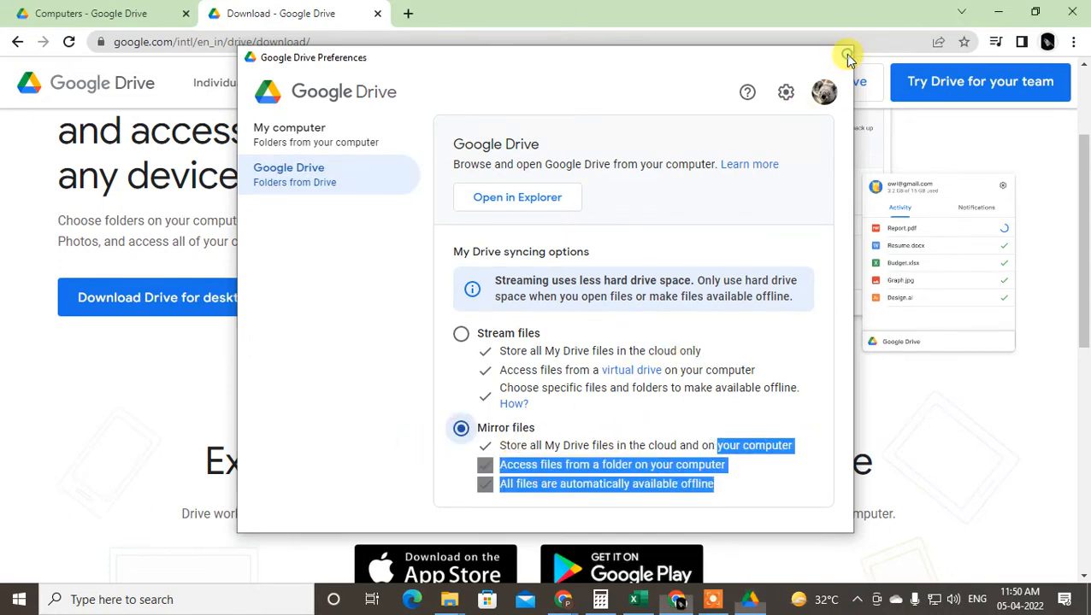
click(846, 58)
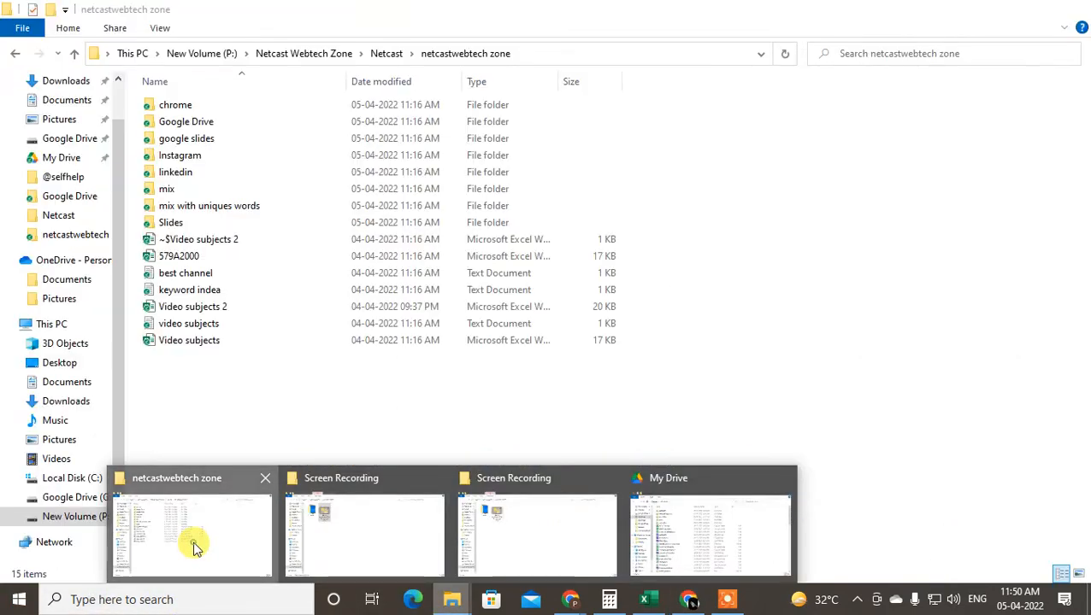
Step: Check the mirrored My Drive folder's files in File Explorer, then return to Drive's web settings in Chrome
click(192, 533)
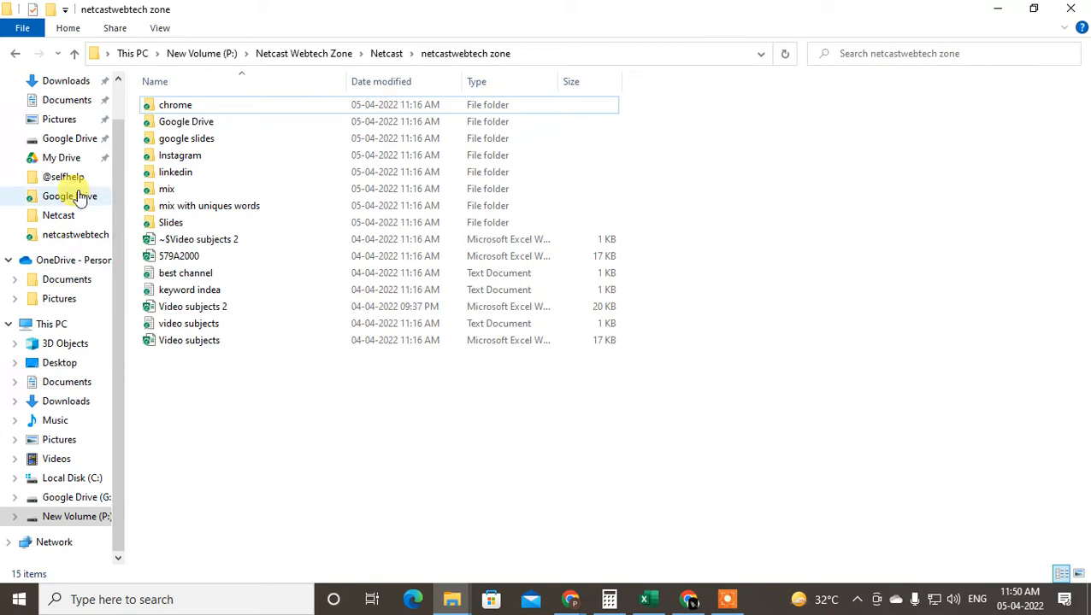
click(62, 157)
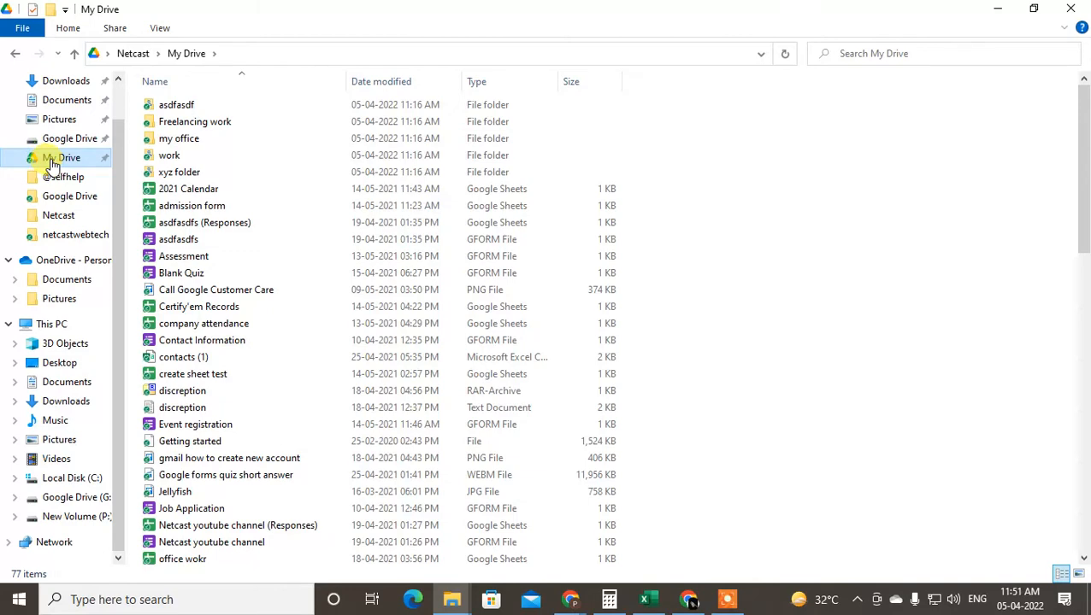
scroll(down, 3)
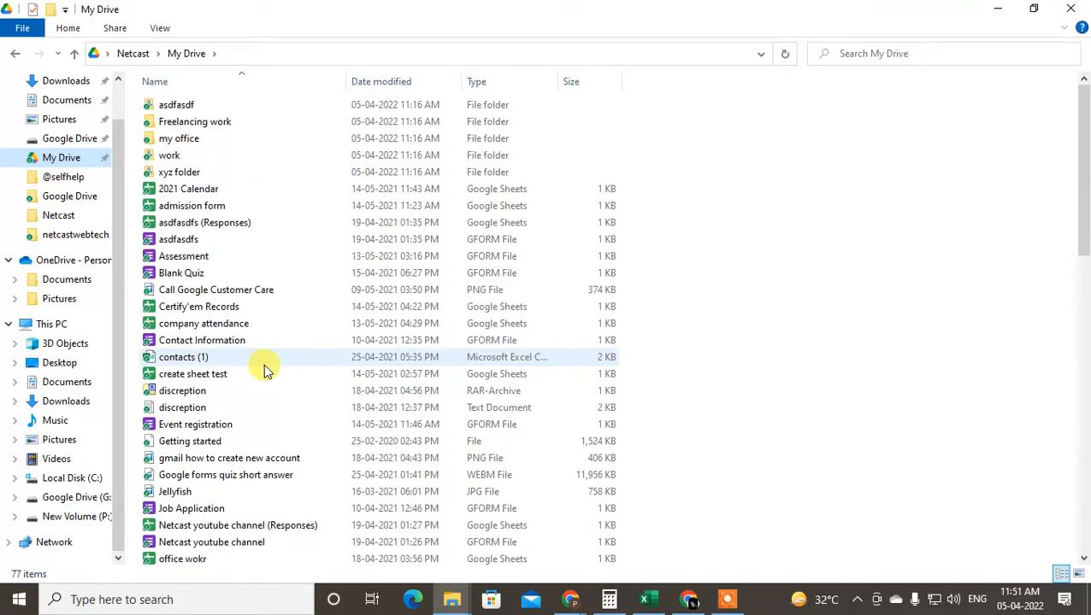
click(689, 598)
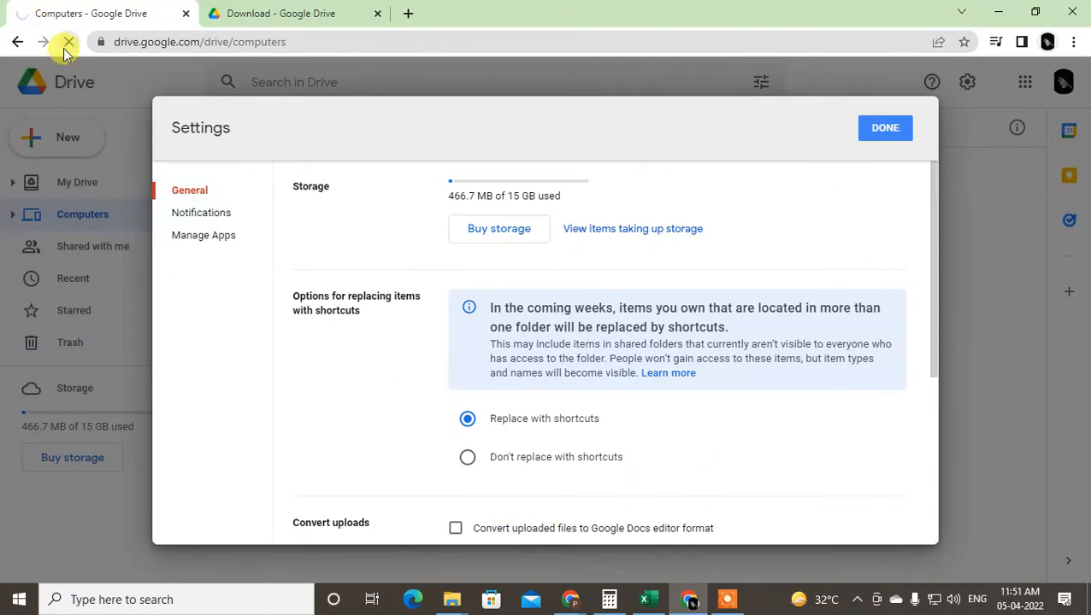
Step: Dismiss the web Settings dialog and list My Drive's folders, closing the settings menu again
click(885, 127)
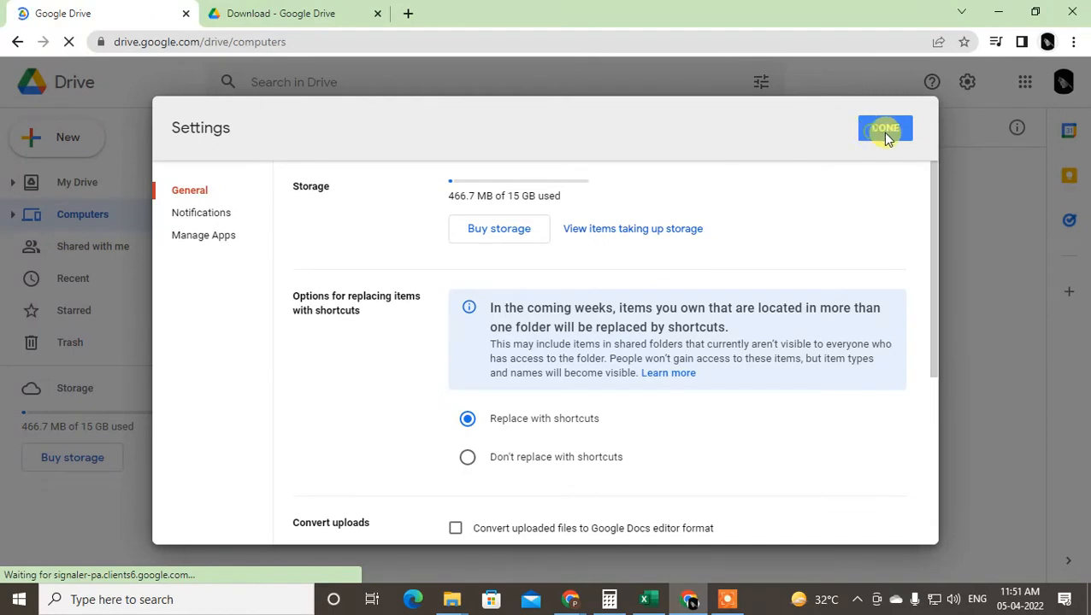
click(883, 128)
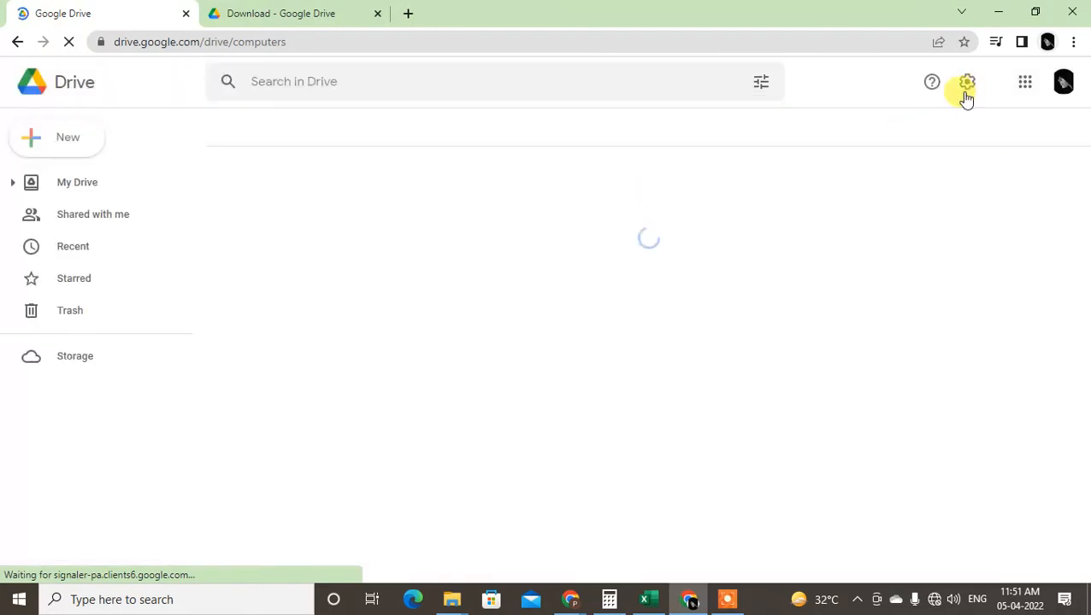
click(966, 82)
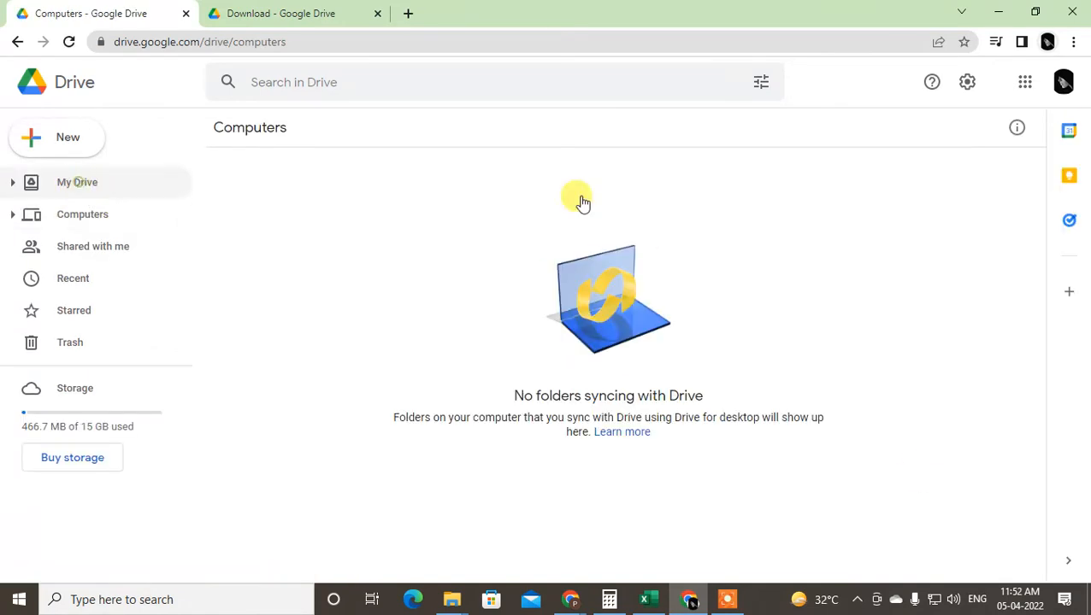
click(77, 181)
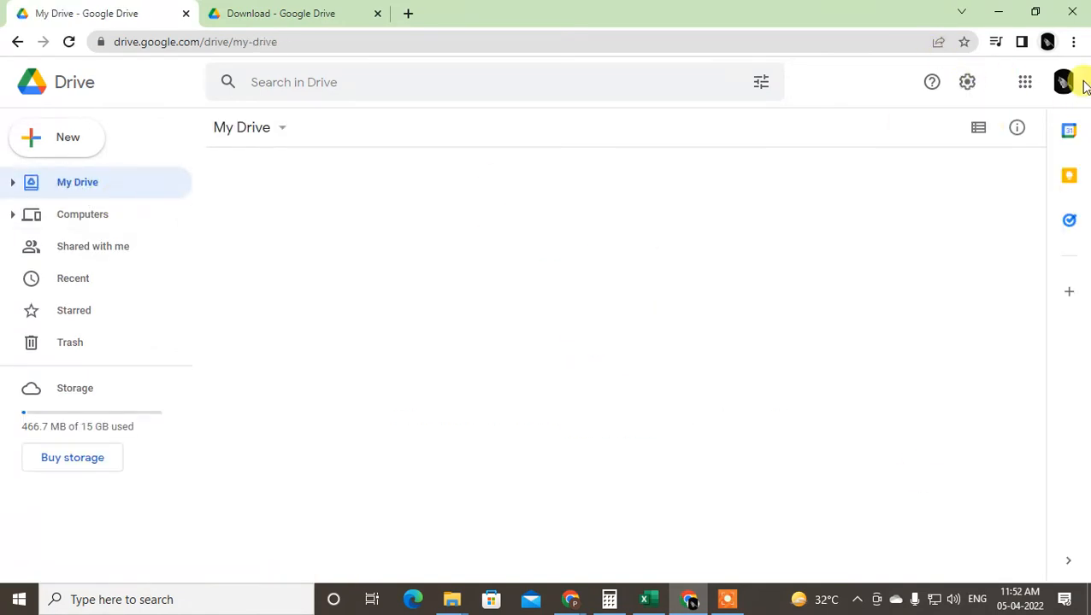
click(967, 82)
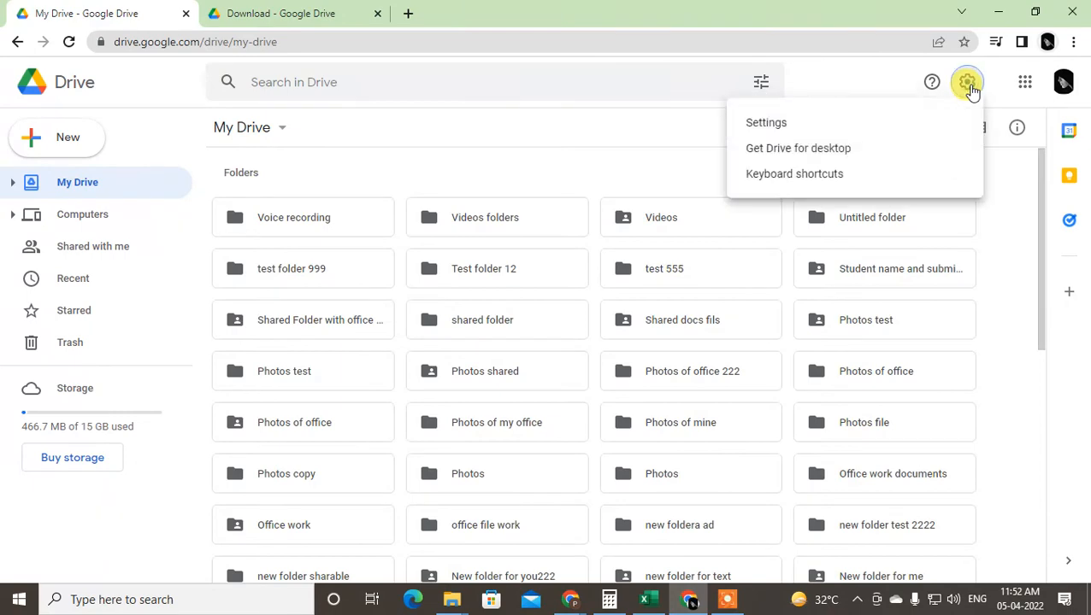
click(434, 258)
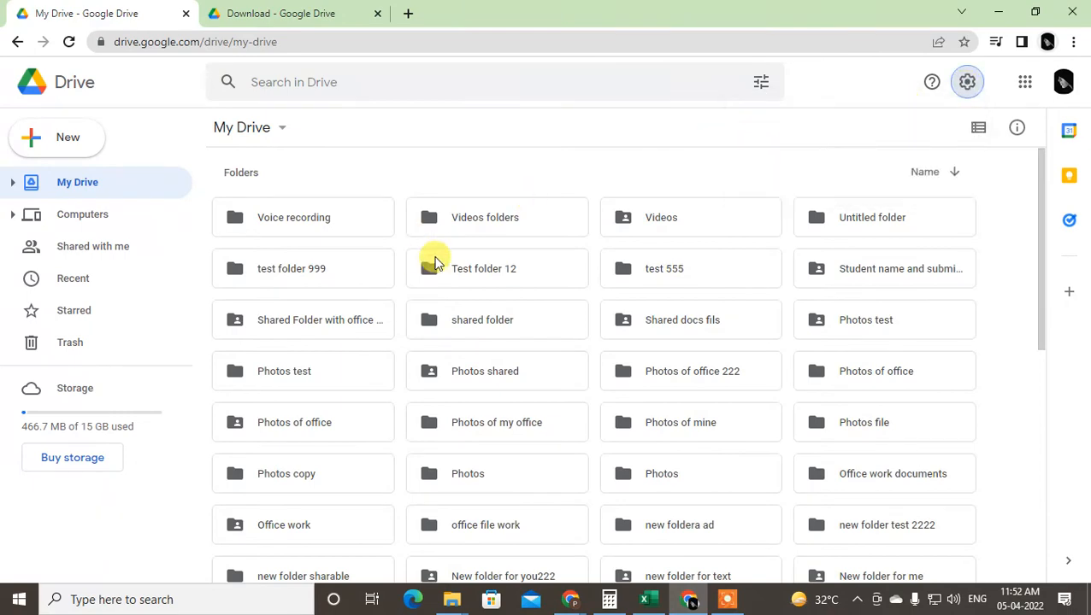
Step: Tick the Offline checkbox in Drive's web Settings and save with Done
click(968, 82)
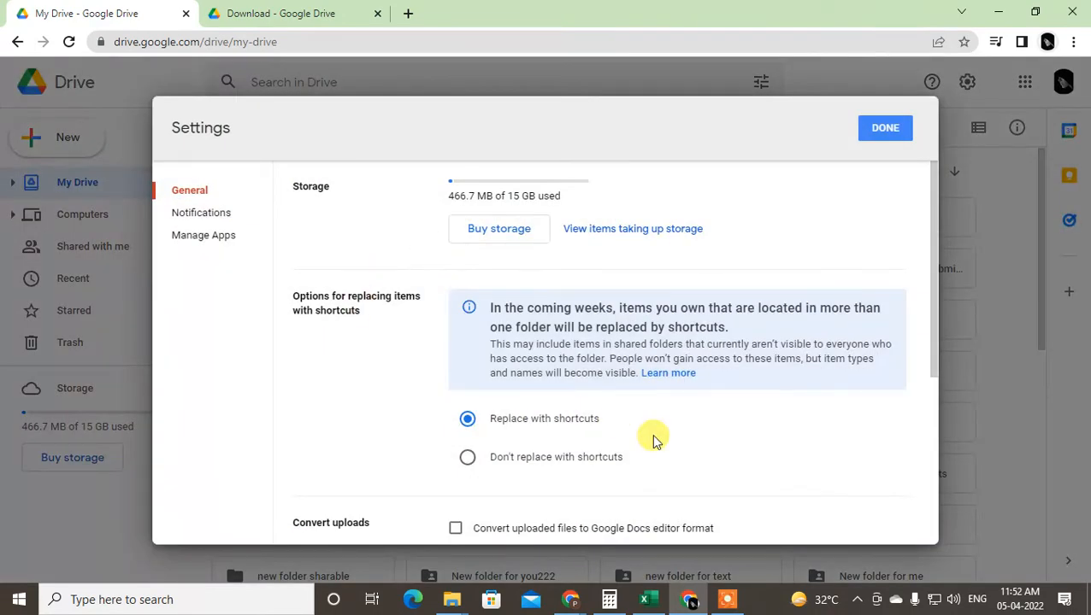
scroll(down, 3)
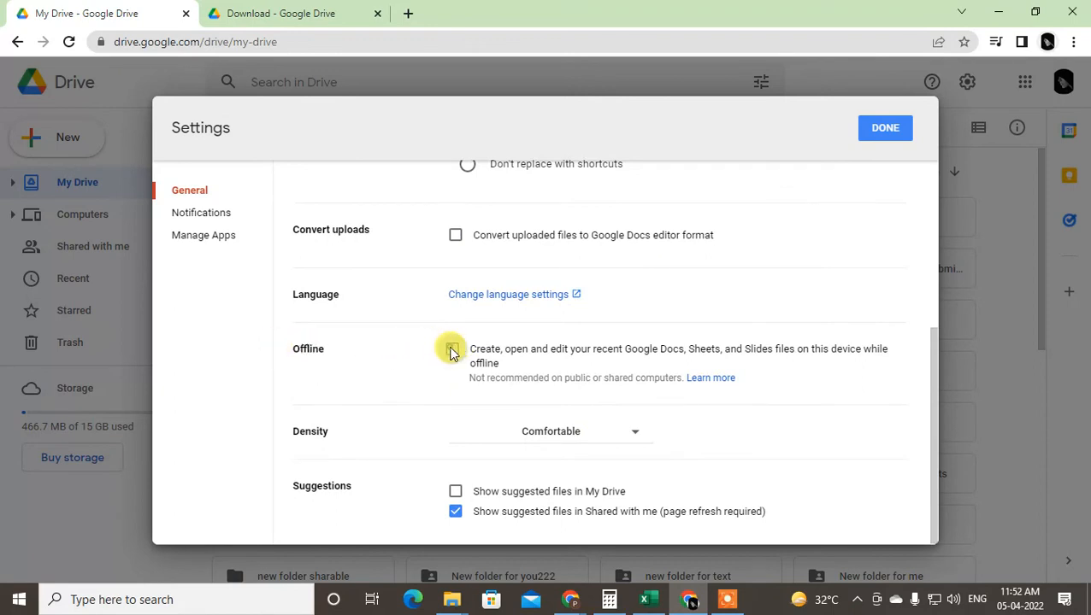
click(451, 348)
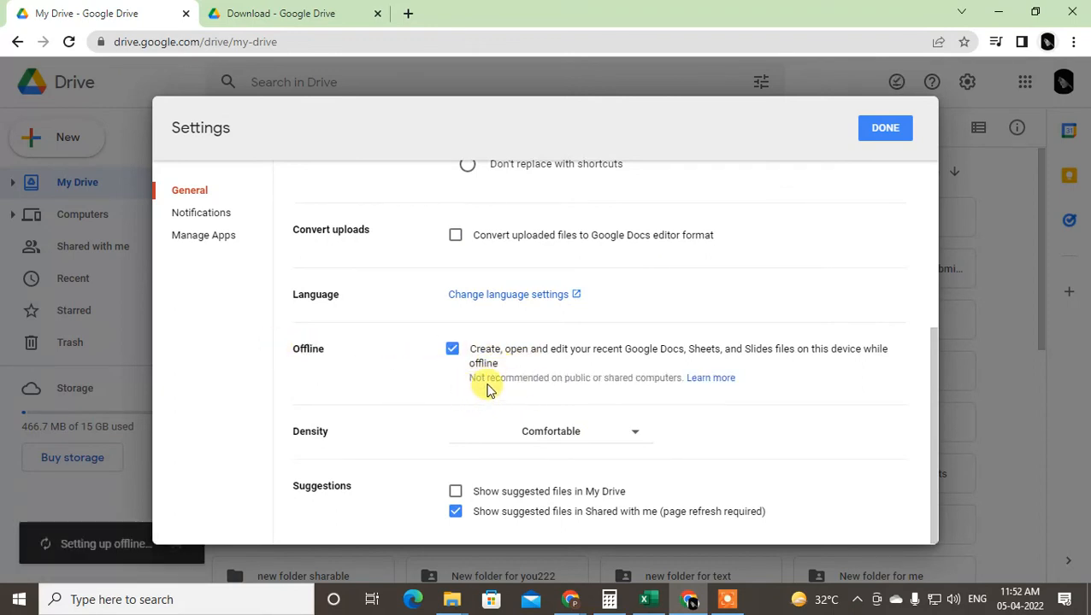
mouse_move(786, 348)
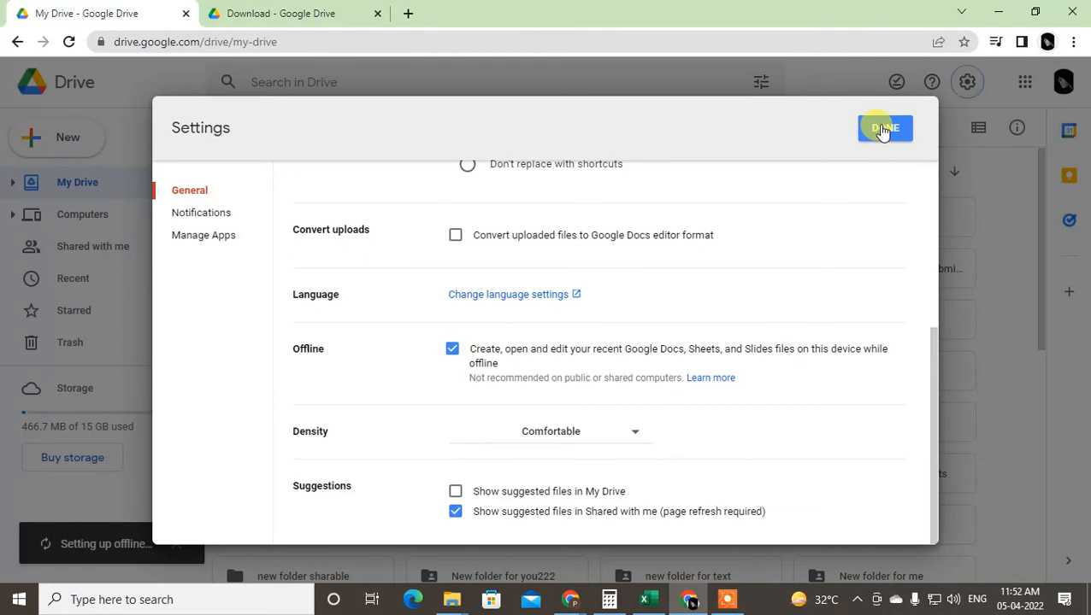
click(886, 126)
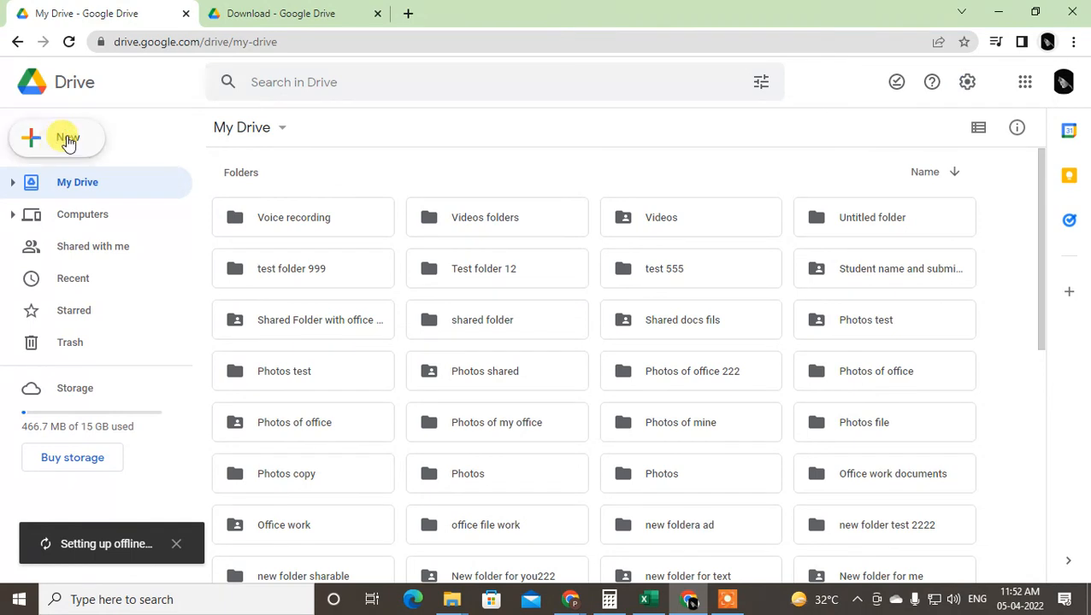
mouse_move(112, 551)
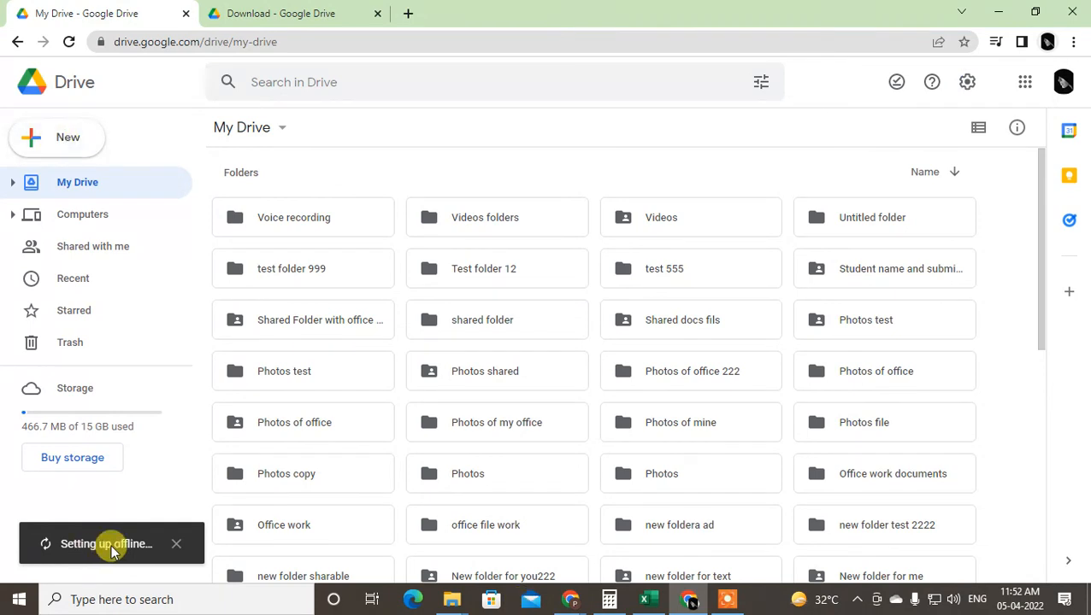